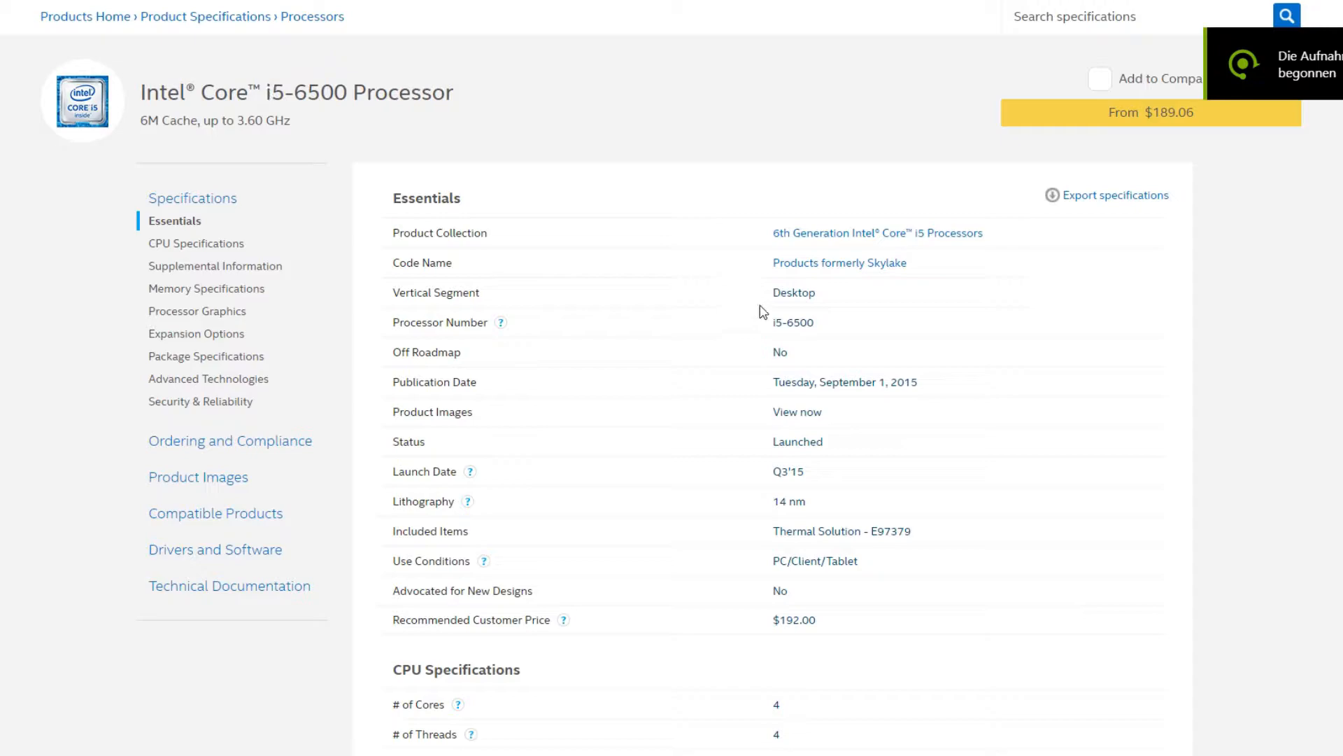
# Select the 14 nm lithography value and scroll down through the i5-6500 specifications.
pyautogui.doubleClick(899, 382)
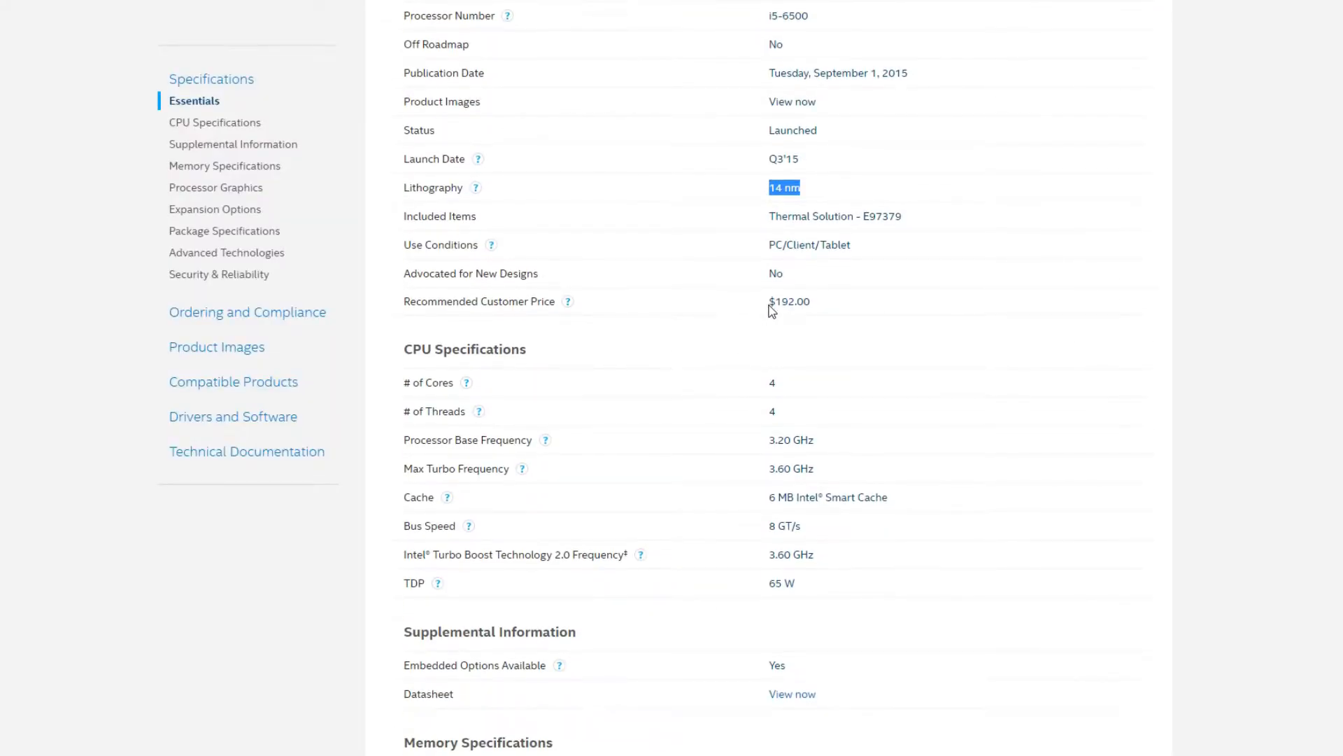
pyautogui.scroll(-3)
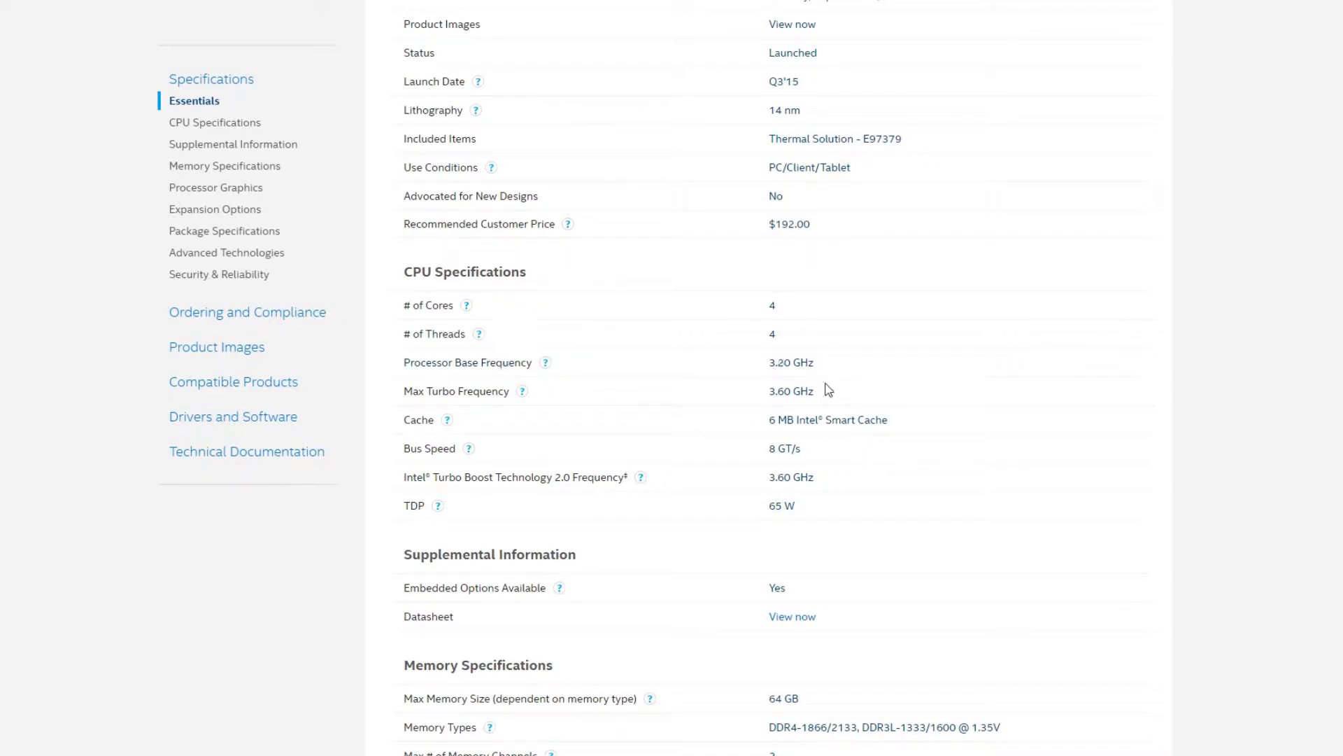
pyautogui.scroll(-3)
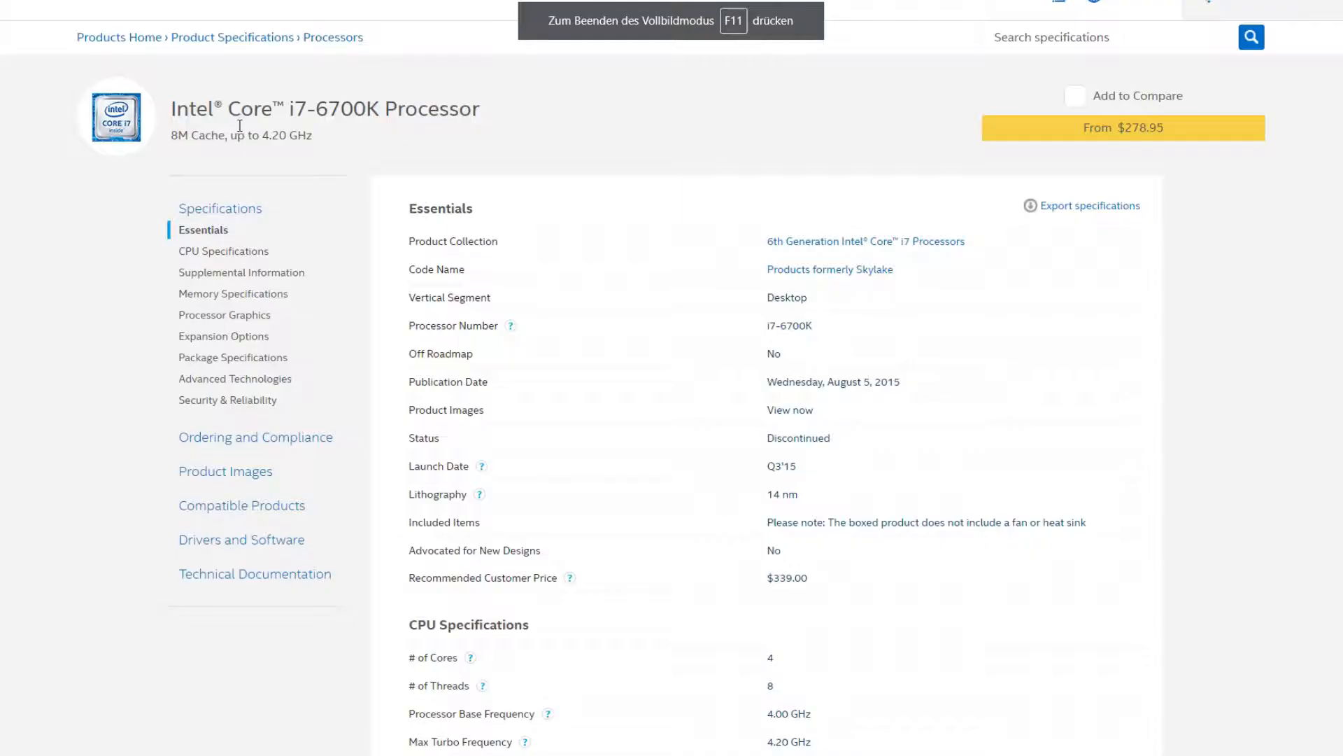
pyautogui.scroll(-3)
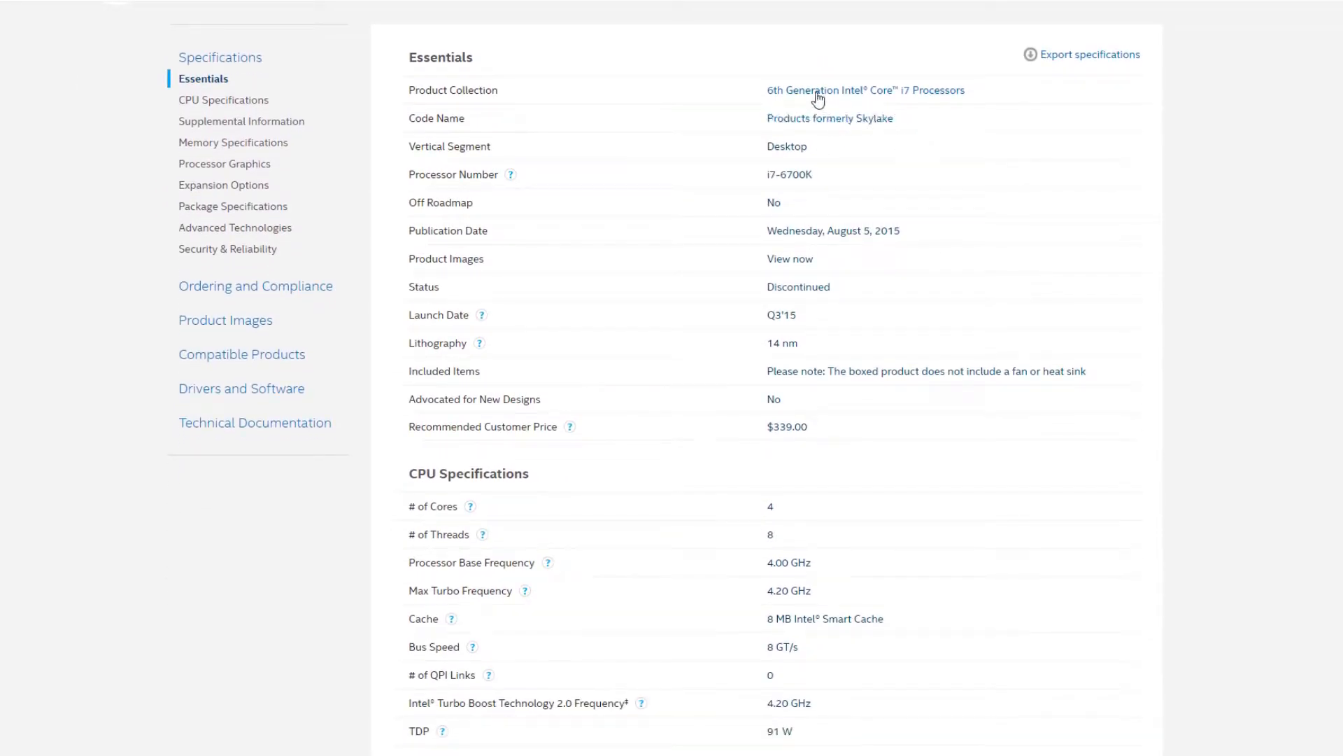
pyautogui.scroll(-3)
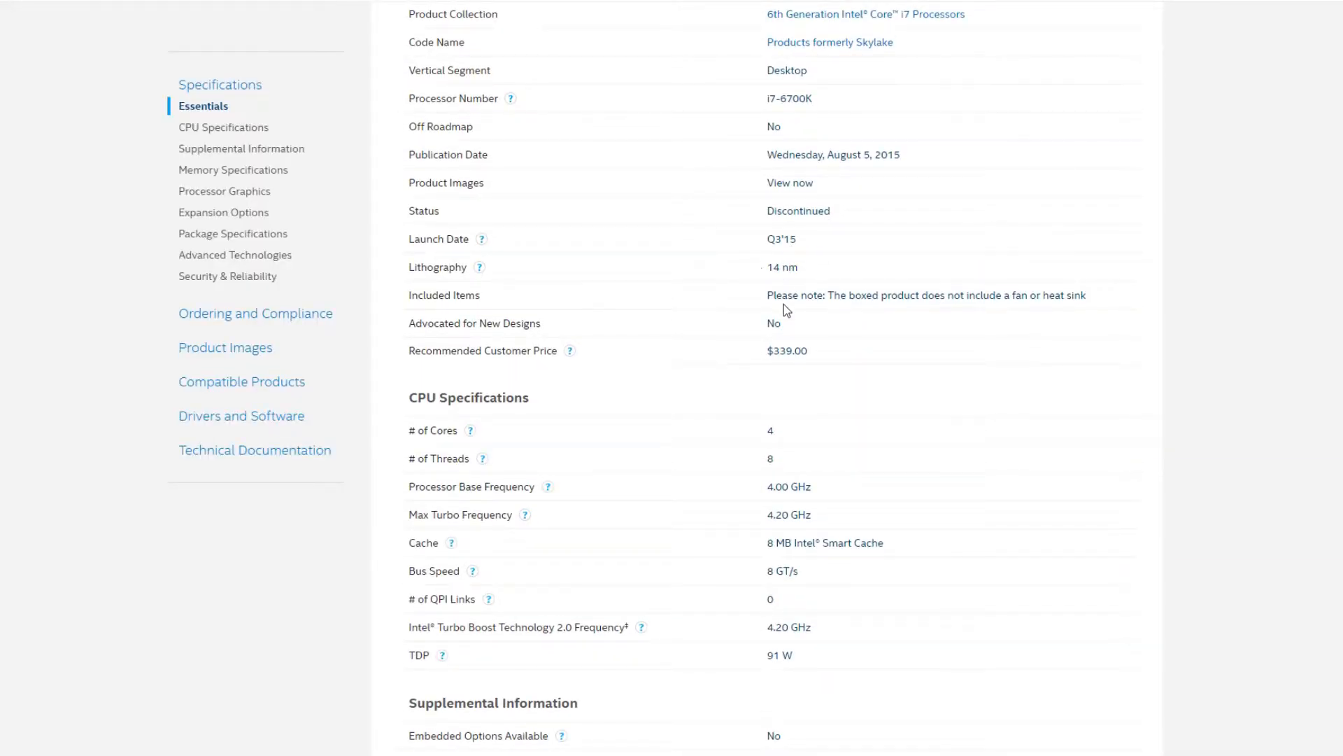
pyautogui.scroll(-3)
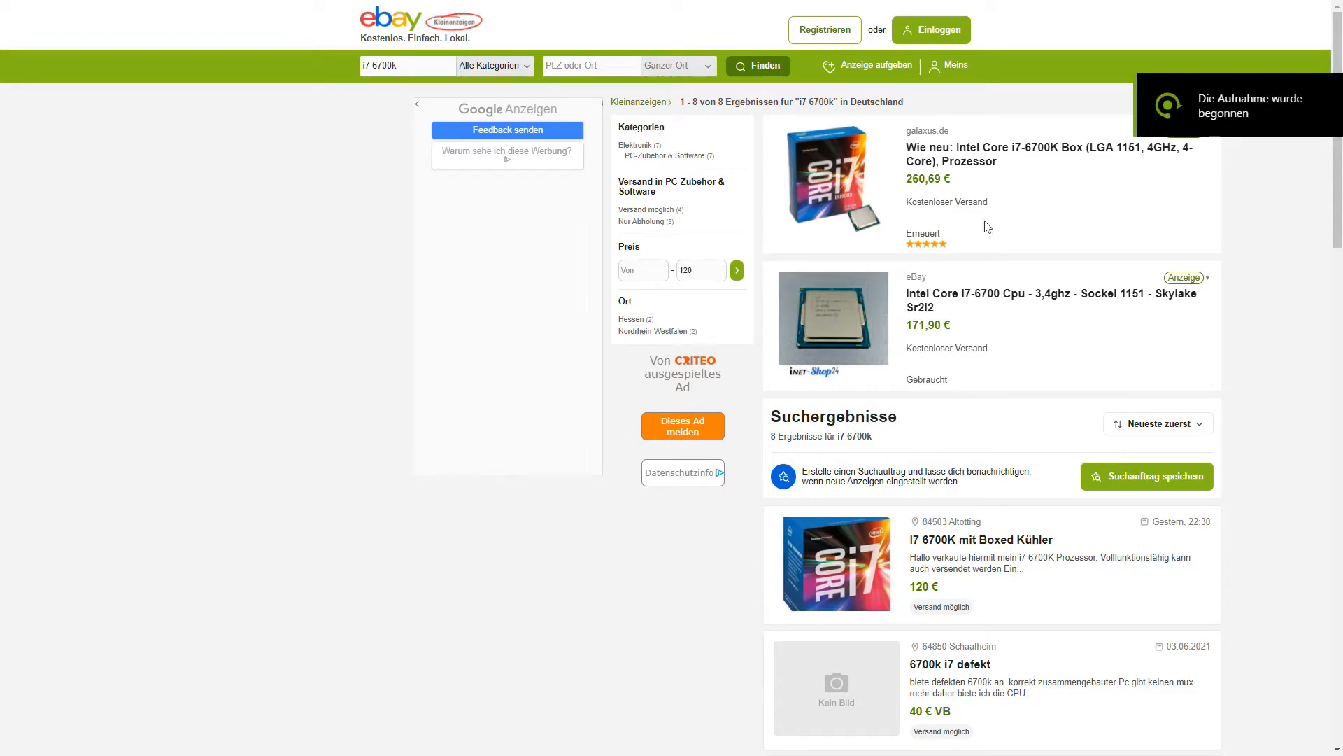
pyautogui.scroll(-3)
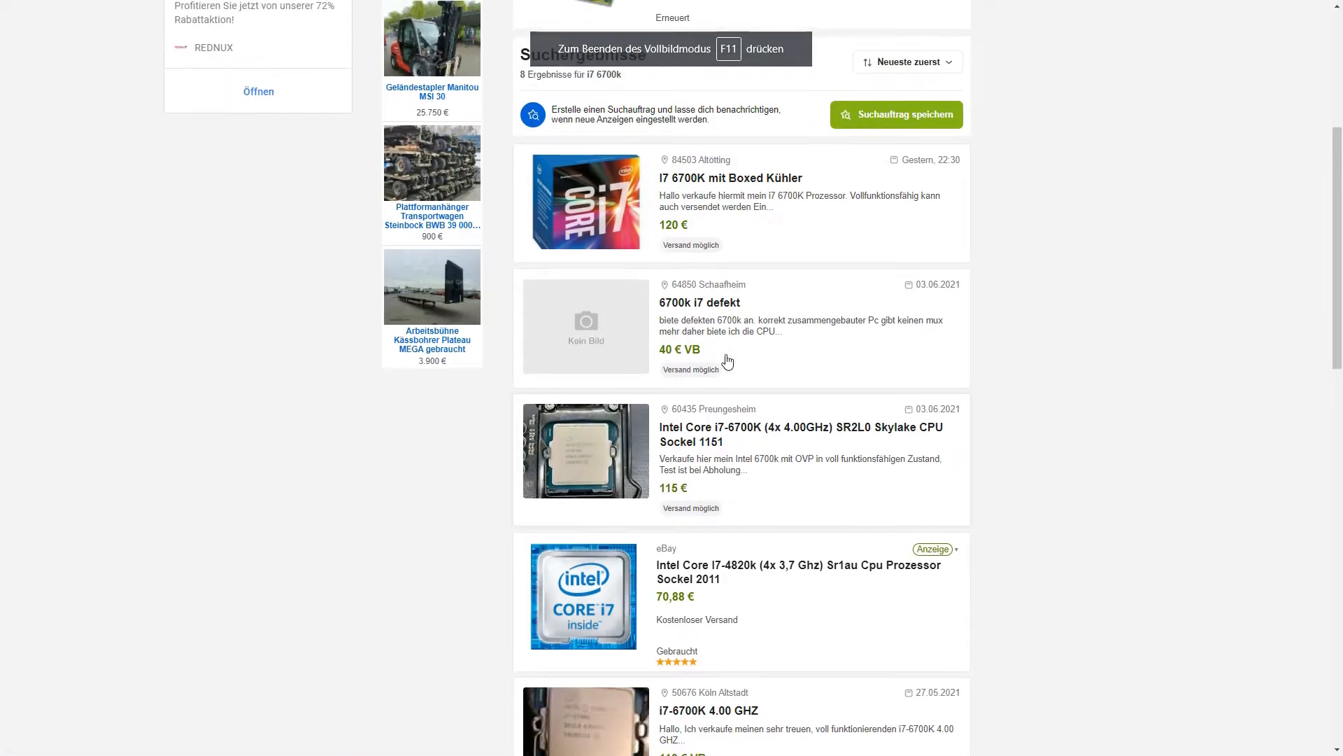
pyautogui.scroll(-3)
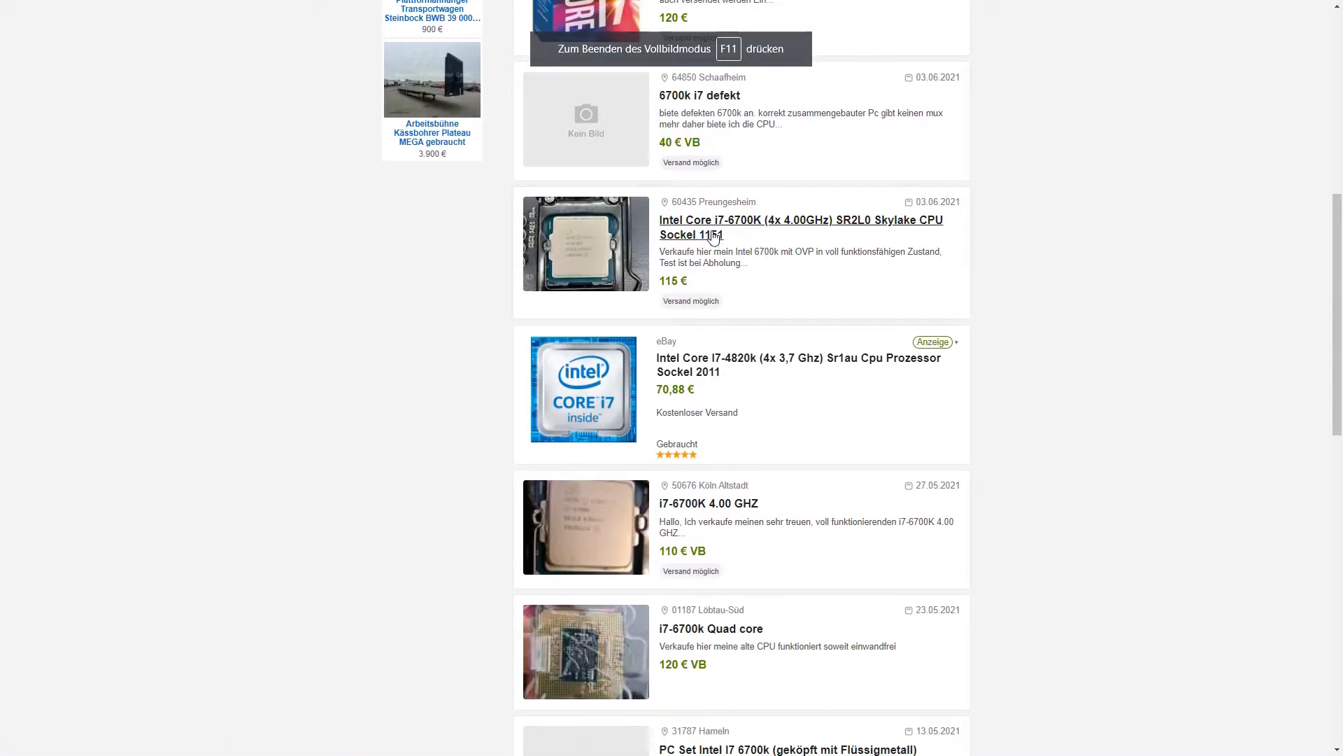
pyautogui.scroll(-3)
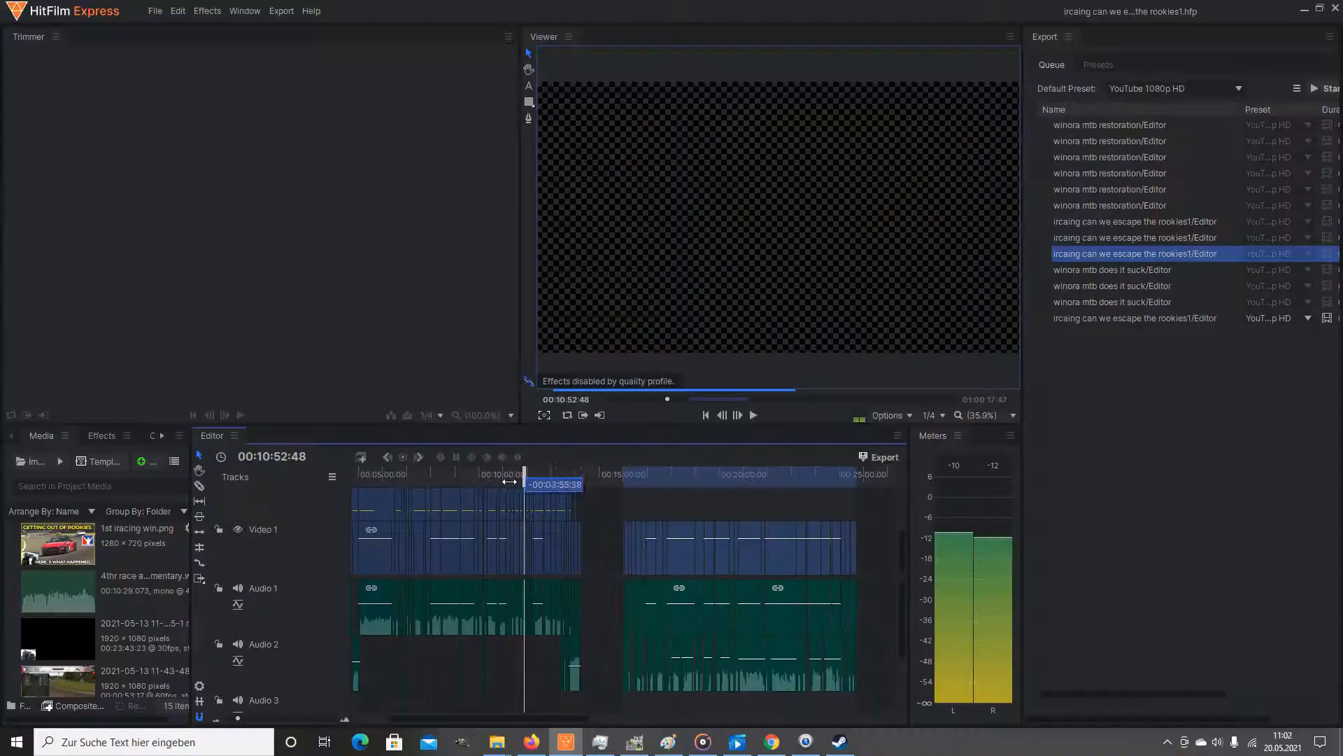
# Show a frame of the racing footage on the timeline ruler.
pyautogui.click(752, 414)
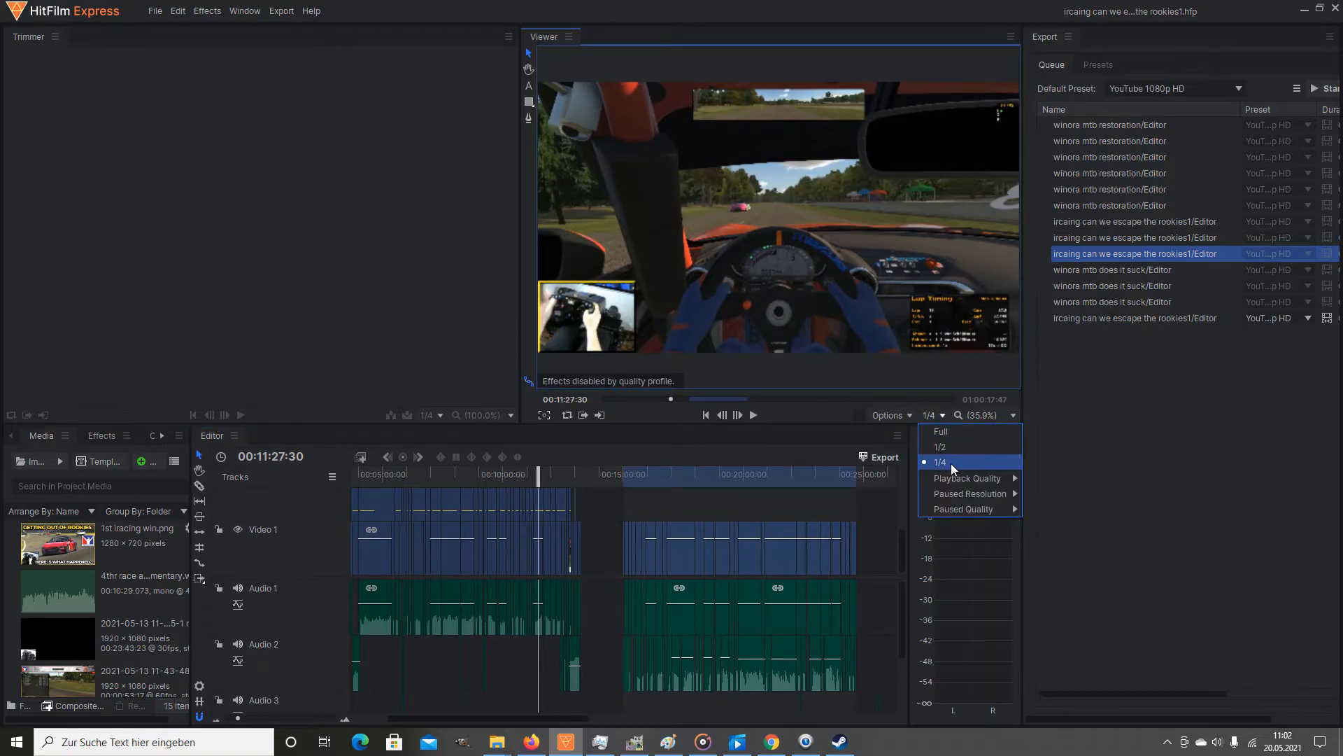
pyautogui.moveTo(969, 478)
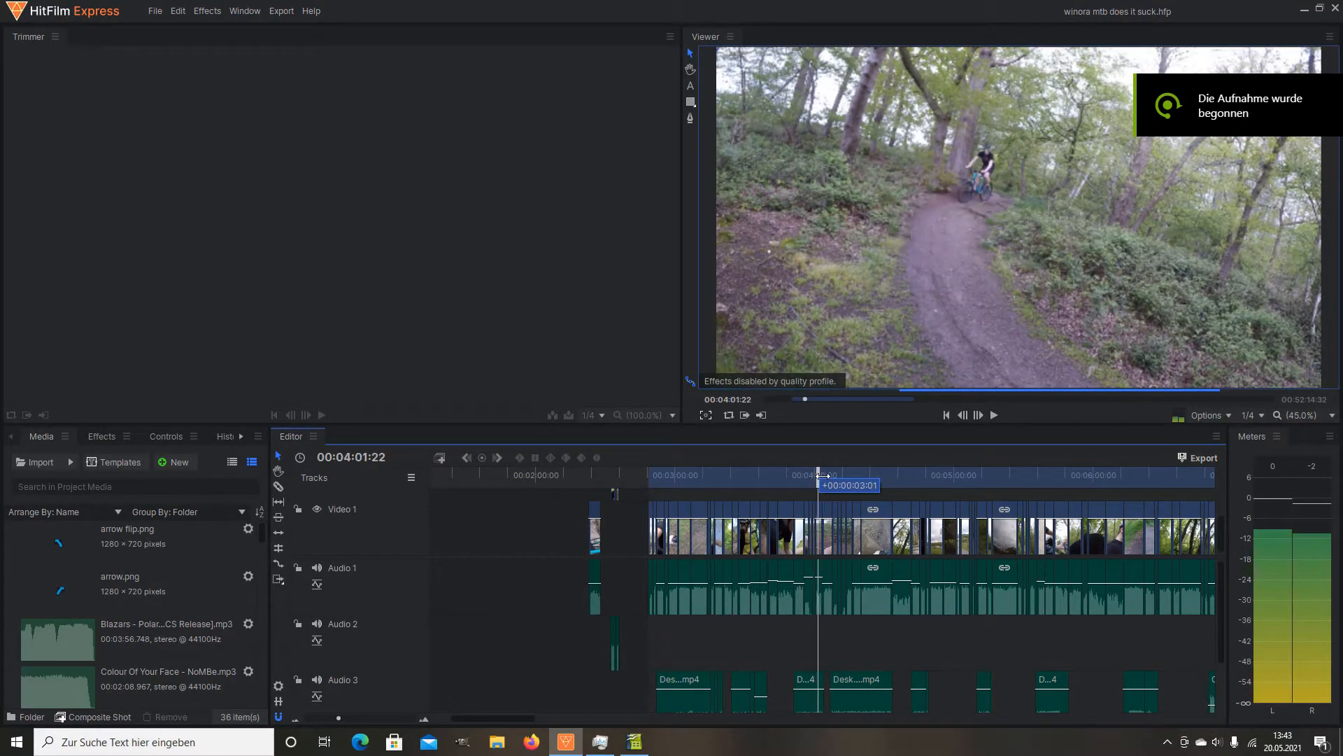
# Move the playhead to about 4:13 and play the mountain bike footage, pausing and resuming it.
pyautogui.moveTo(822, 474); pyautogui.dragTo(838, 474)
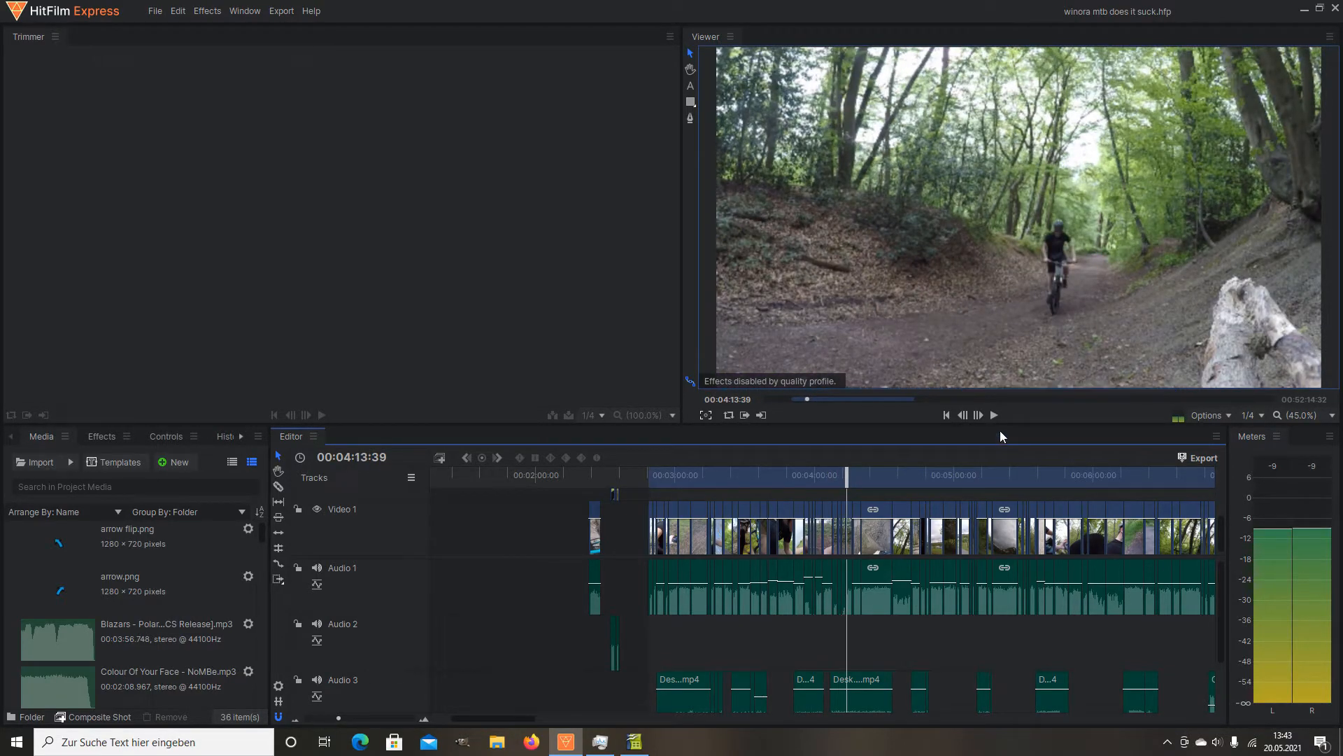
pyautogui.click(978, 414)
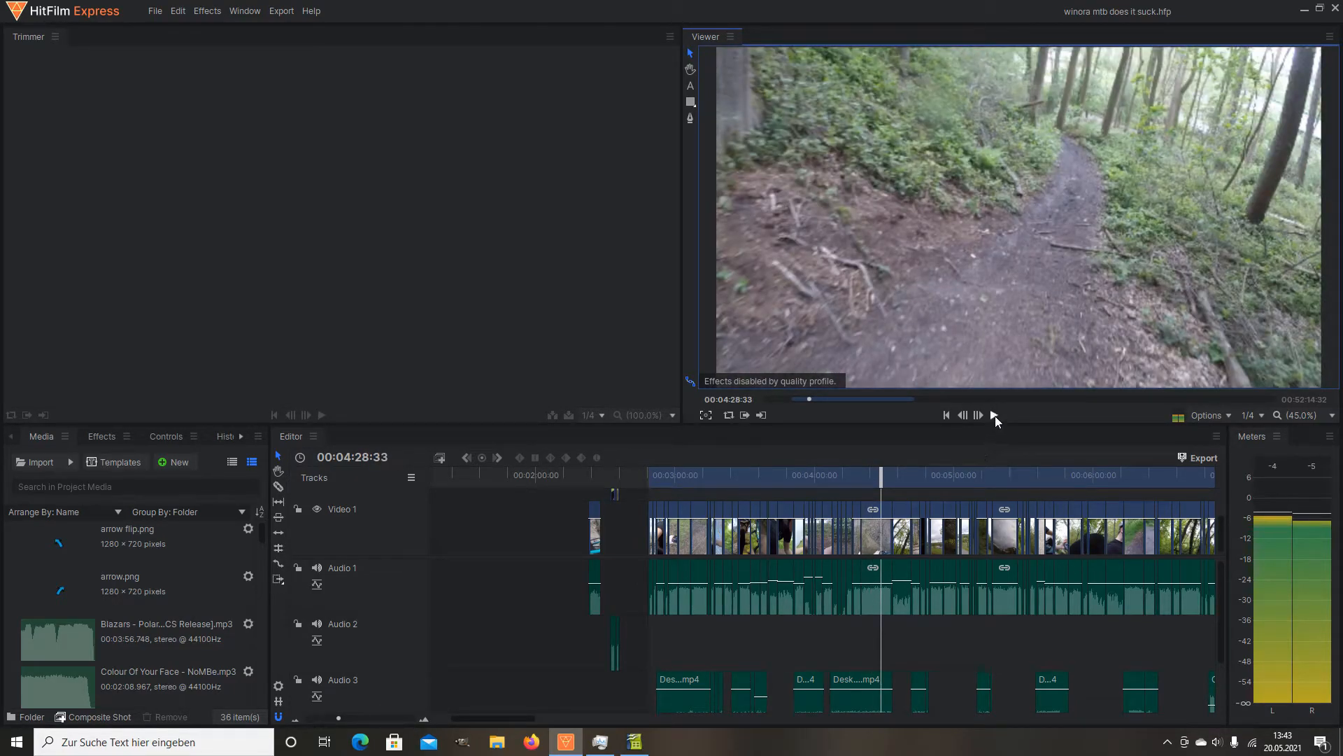
pyautogui.click(978, 414)
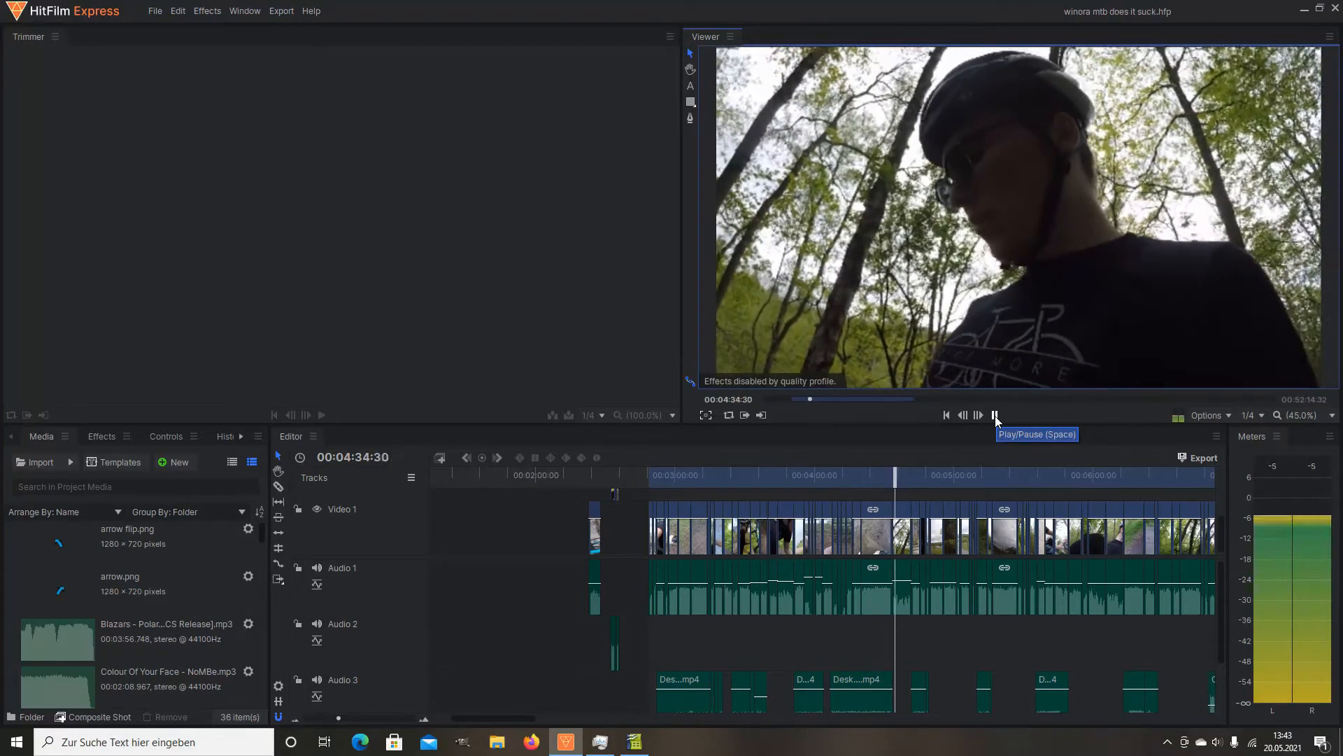
pyautogui.click(994, 414)
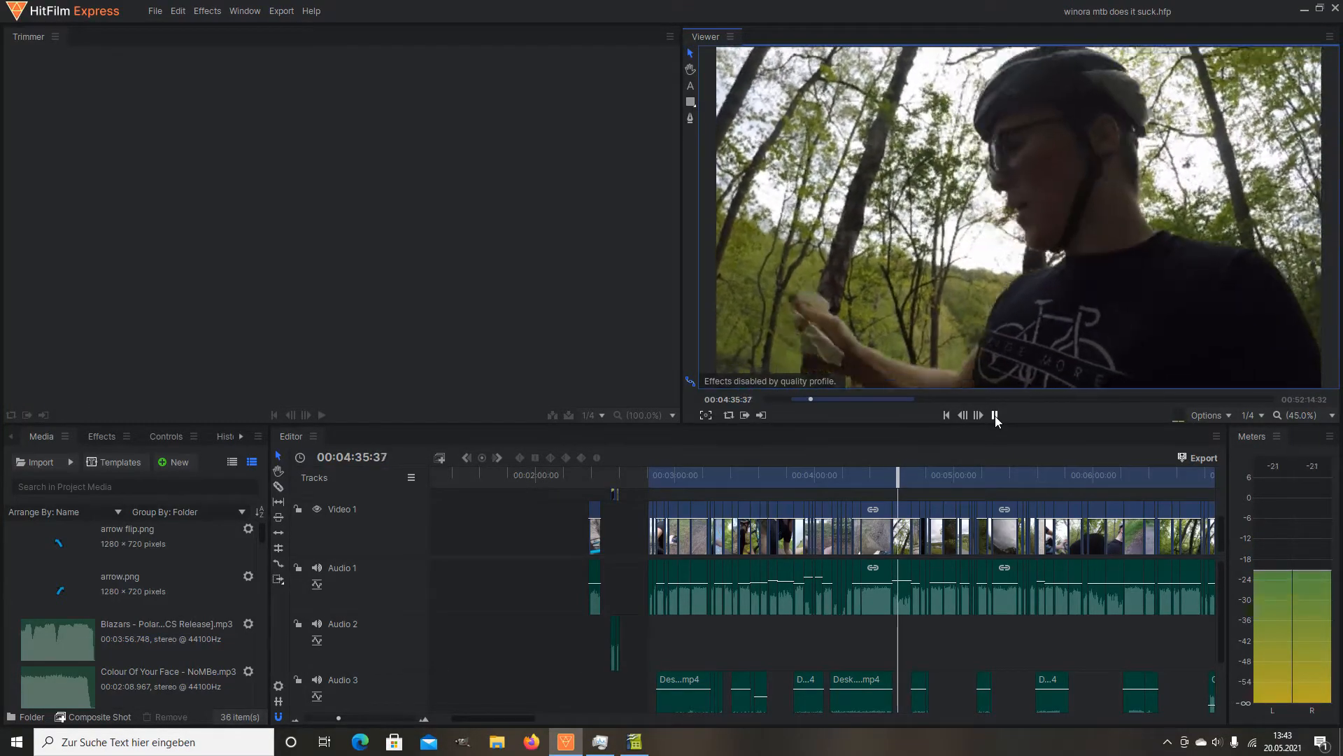